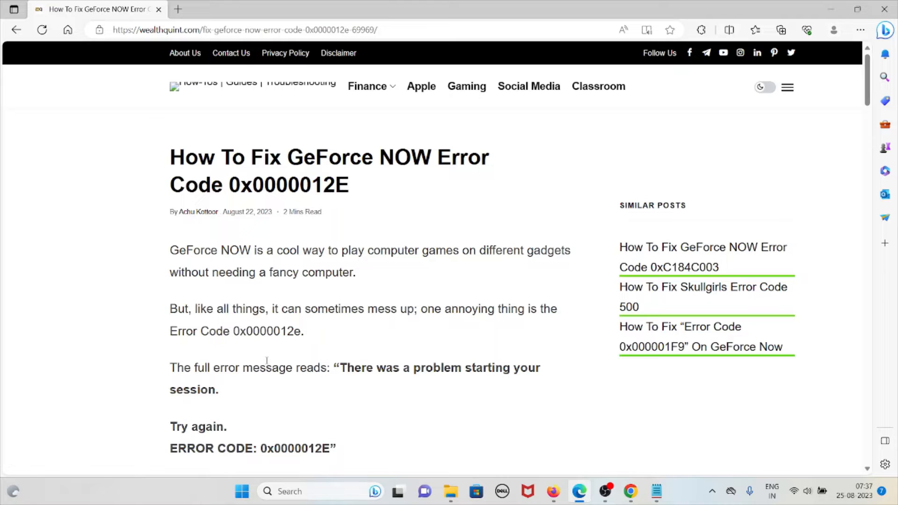
{"action": "mouse_move", "coordinate": [224, 403]}
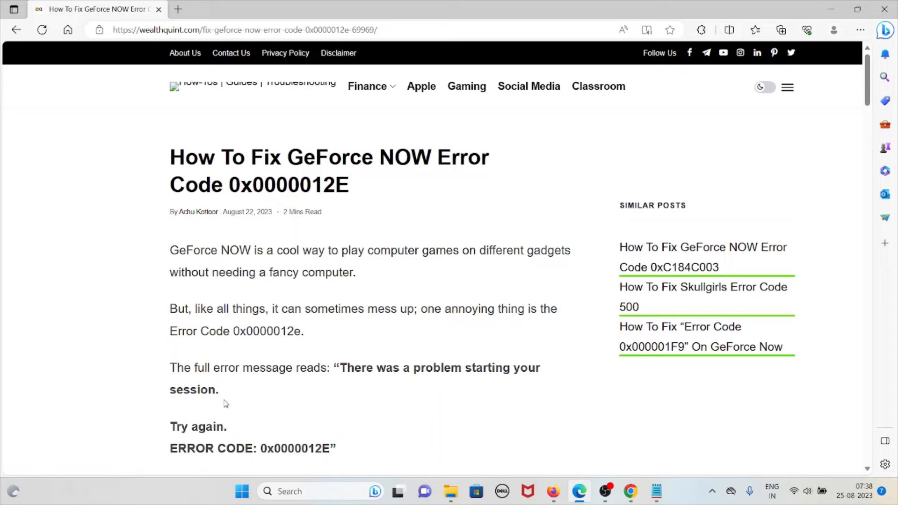
Scroll past the intro and error-causes section and screenshot to the fixes heading.
{"action": "scroll", "scroll_direction": "down", "scroll_amount": 3}
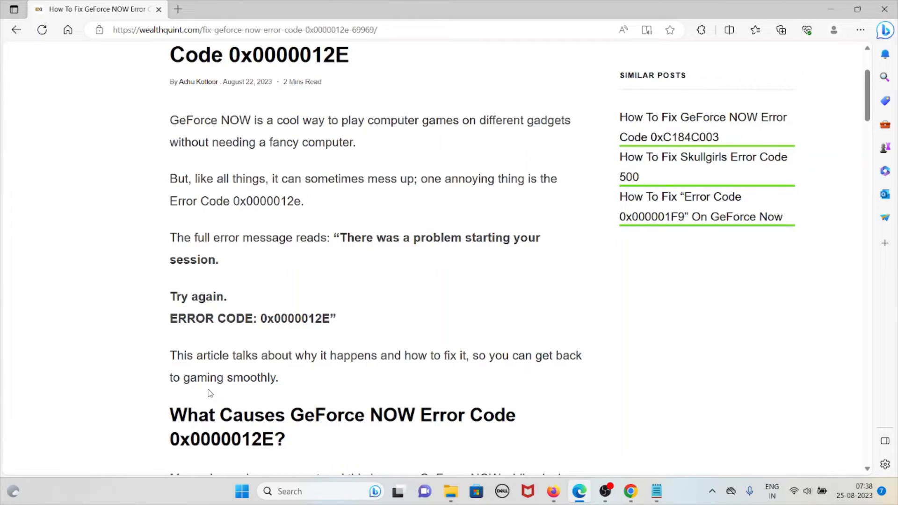
{"action": "scroll", "scroll_direction": "down", "scroll_amount": 3}
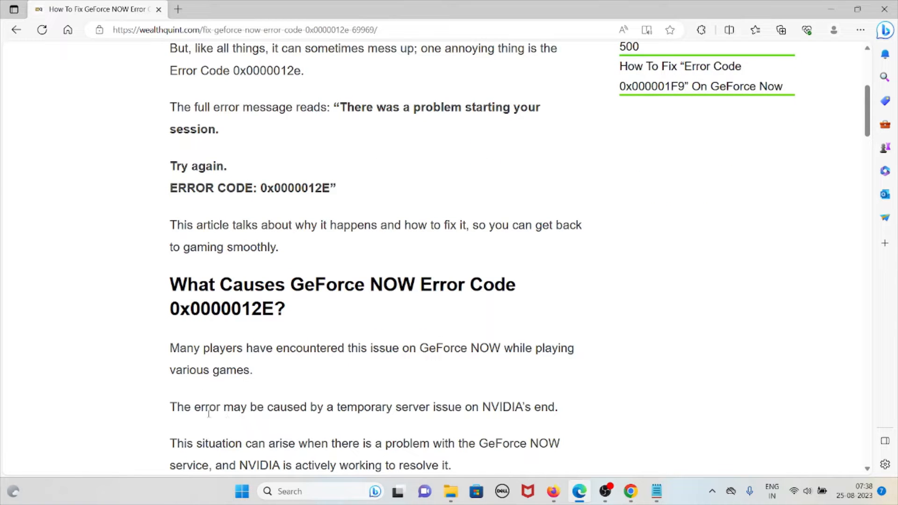
{"action": "scroll", "scroll_direction": "down", "scroll_amount": 3}
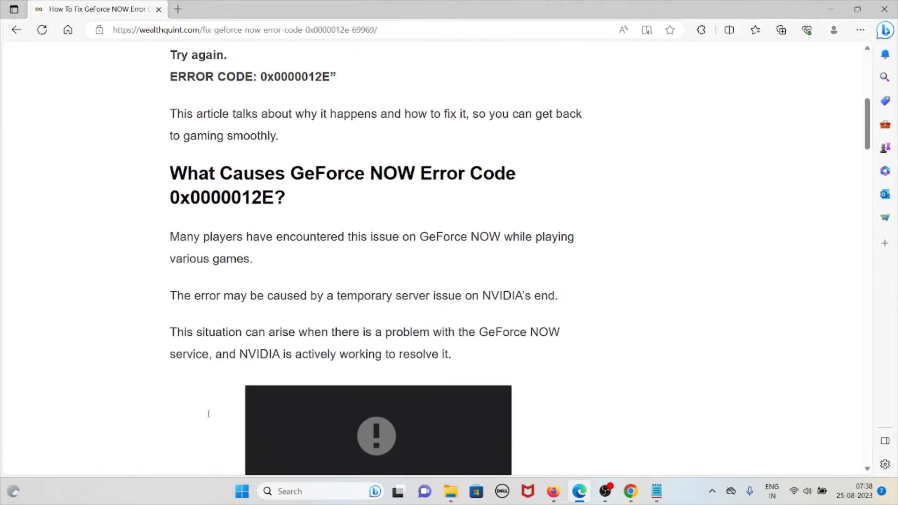
{"action": "scroll", "scroll_direction": "down", "scroll_amount": 3}
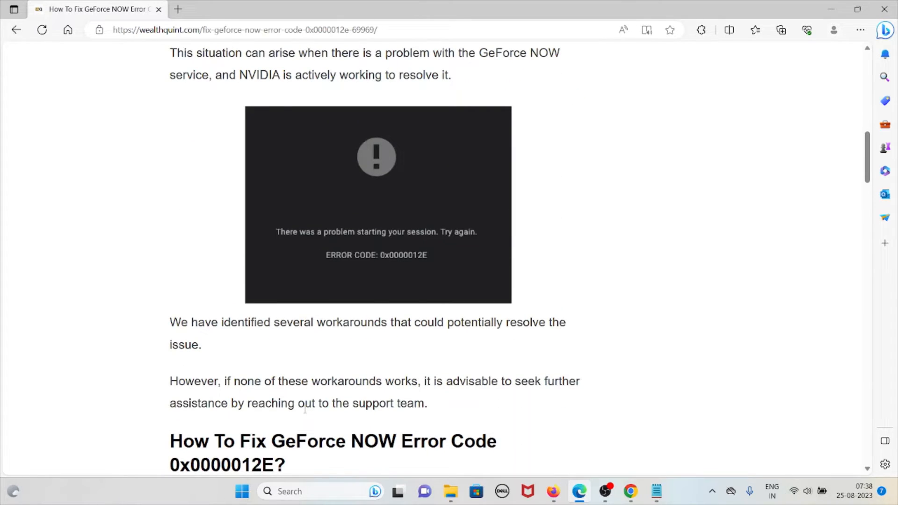
Scroll to the 'How To Fix' heading and fix 1, Restart Your Device.
{"action": "scroll", "scroll_direction": "down", "scroll_amount": 3}
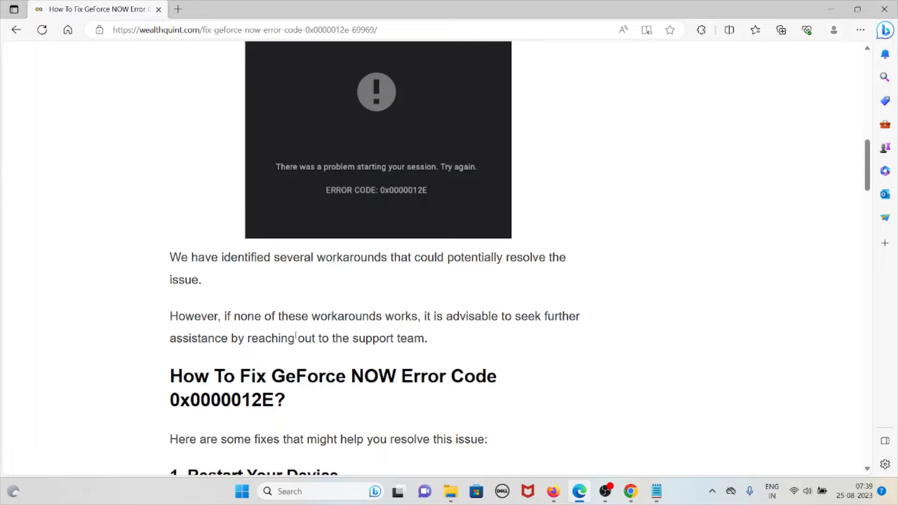
{"action": "mouse_move", "coordinate": [314, 332]}
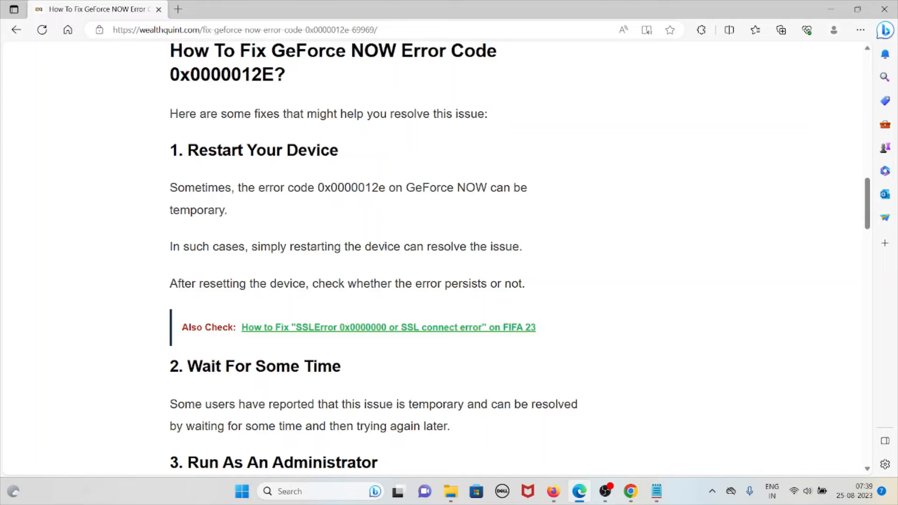
Scroll through fix 2, Wait For Some Time, and fix 3's administrator steps.
{"action": "scroll", "scroll_direction": "down", "scroll_amount": 3}
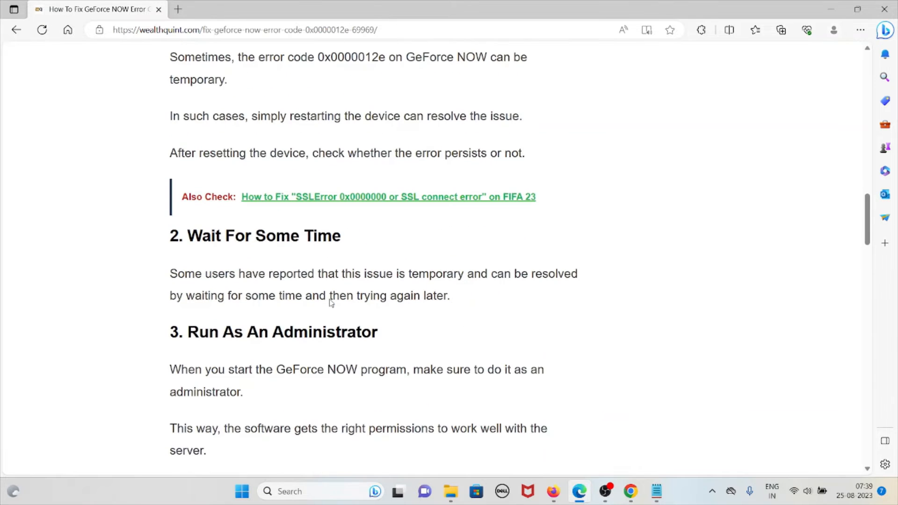
{"action": "mouse_move", "coordinate": [330, 318]}
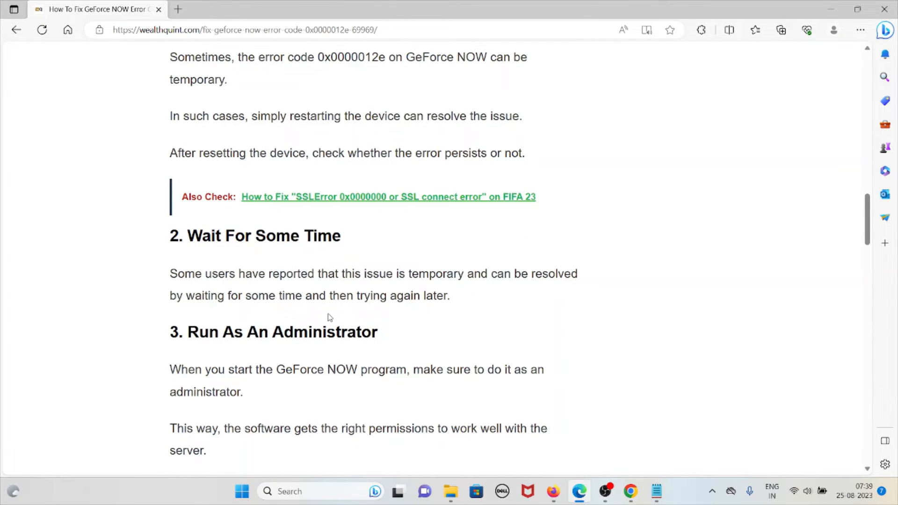
{"action": "scroll", "scroll_direction": "down", "scroll_amount": 3}
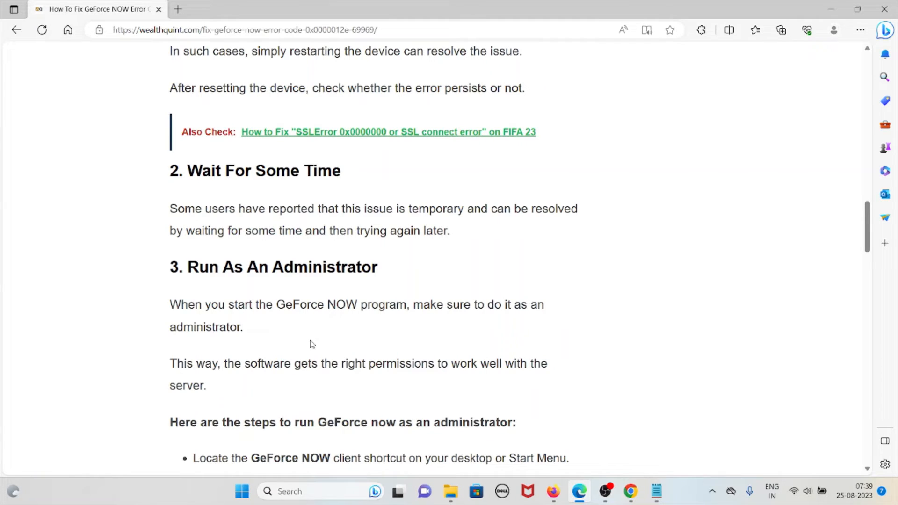
{"action": "mouse_move", "coordinate": [306, 349]}
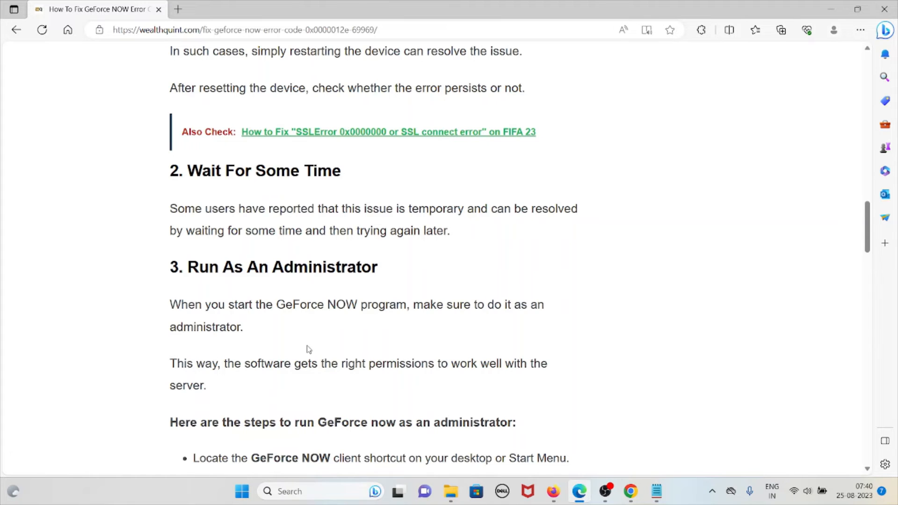
{"action": "scroll", "scroll_direction": "down", "scroll_amount": 3}
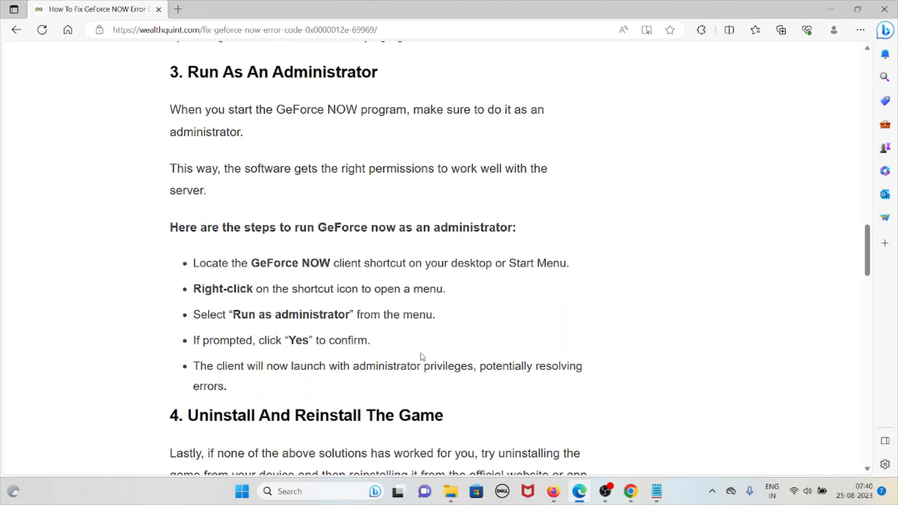
{"action": "mouse_move", "coordinate": [425, 362]}
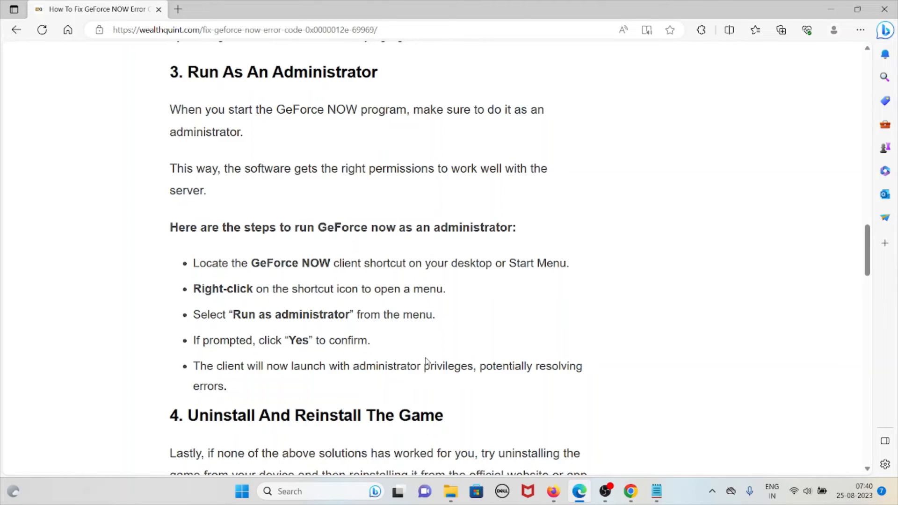
Scroll through fix 4's Windows uninstall and reinstall steps.
{"action": "scroll", "scroll_direction": "down", "scroll_amount": 3}
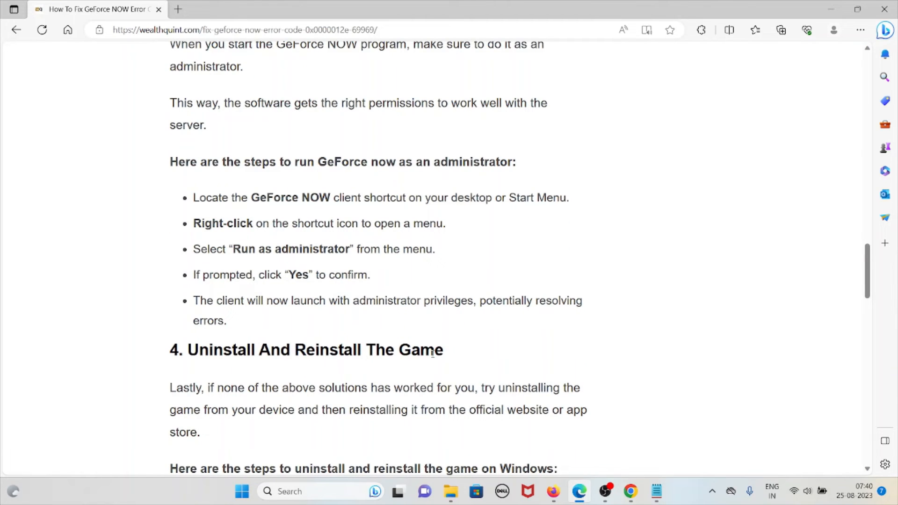
{"action": "scroll", "scroll_direction": "down", "scroll_amount": 3}
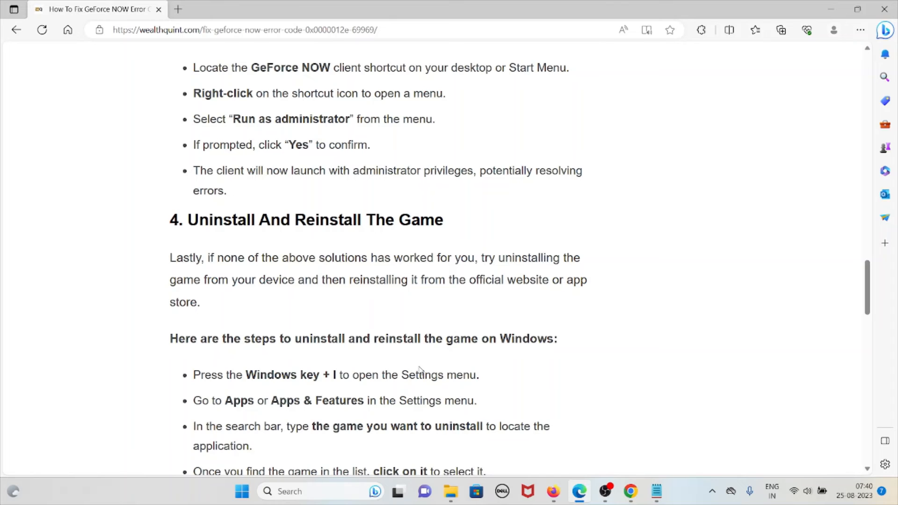
{"action": "scroll", "scroll_direction": "down", "scroll_amount": 3}
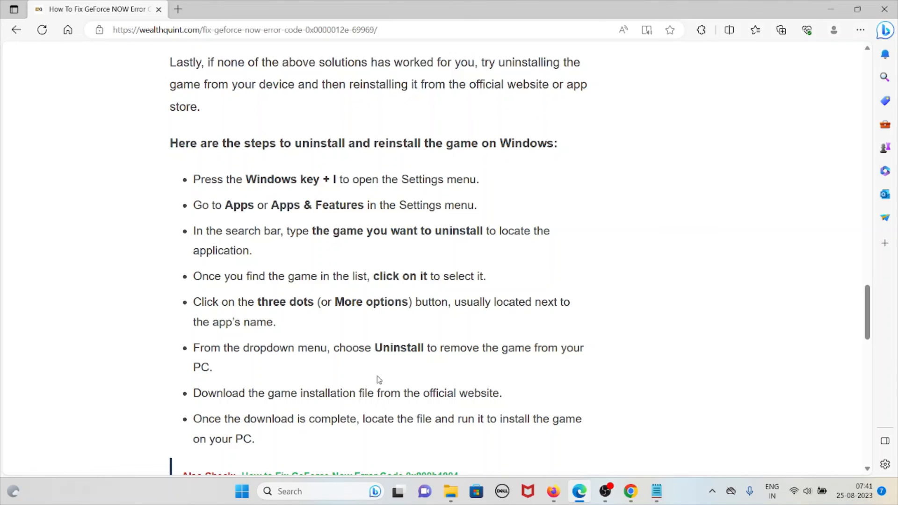
{"action": "mouse_move", "coordinate": [316, 295]}
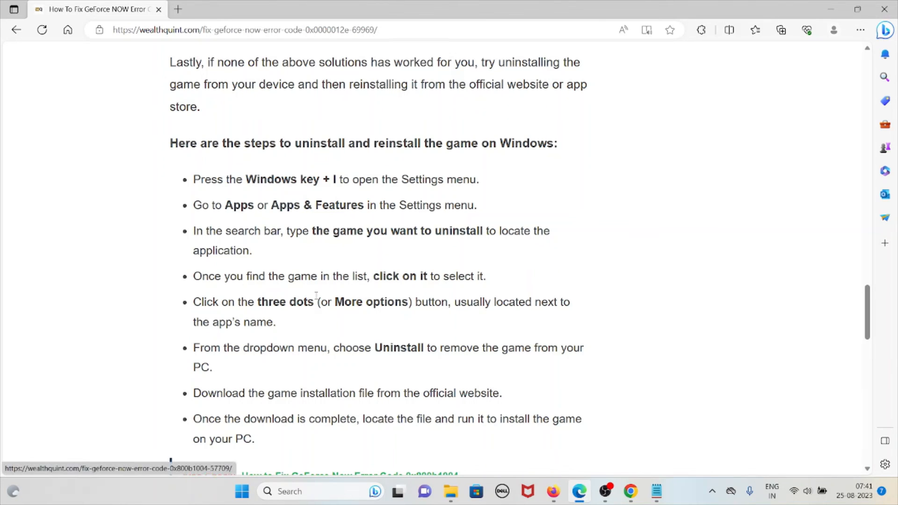
Scroll to fix 5, Contact GeForce Support, and return to the article tab.
{"action": "scroll", "scroll_direction": "down", "scroll_amount": 3}
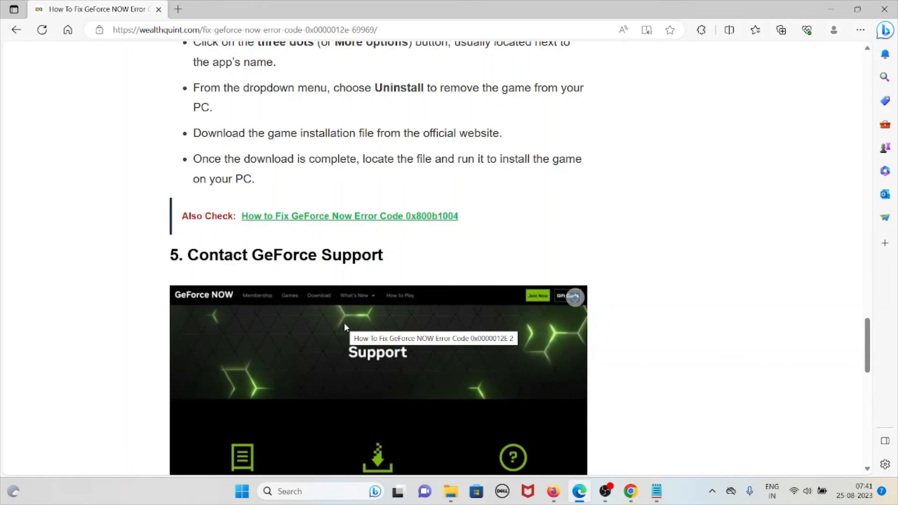
{"action": "scroll", "scroll_direction": "down", "scroll_amount": 3}
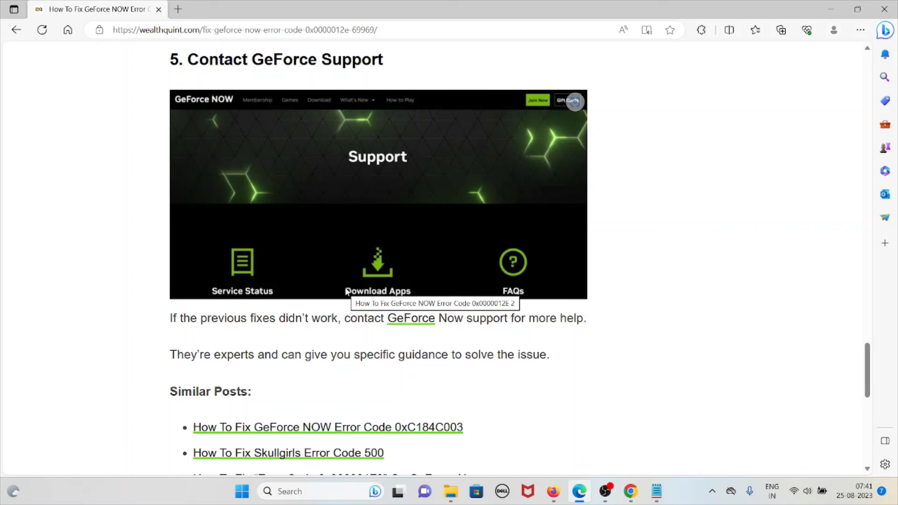
{"action": "mouse_move", "coordinate": [469, 338]}
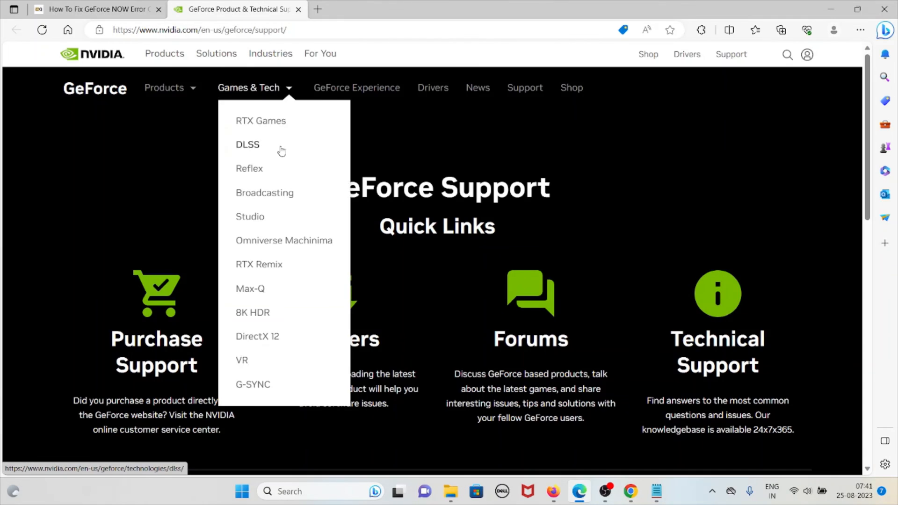
{"action": "left_click", "coordinate": [95, 10]}
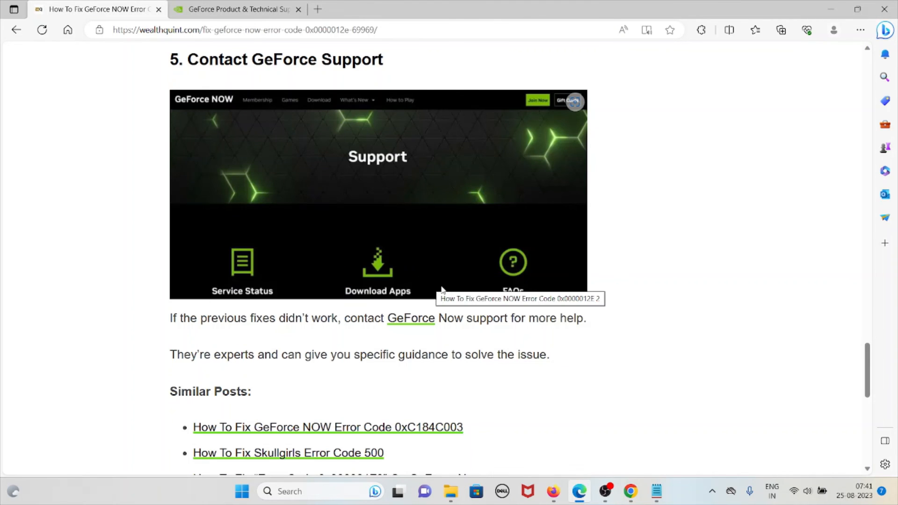